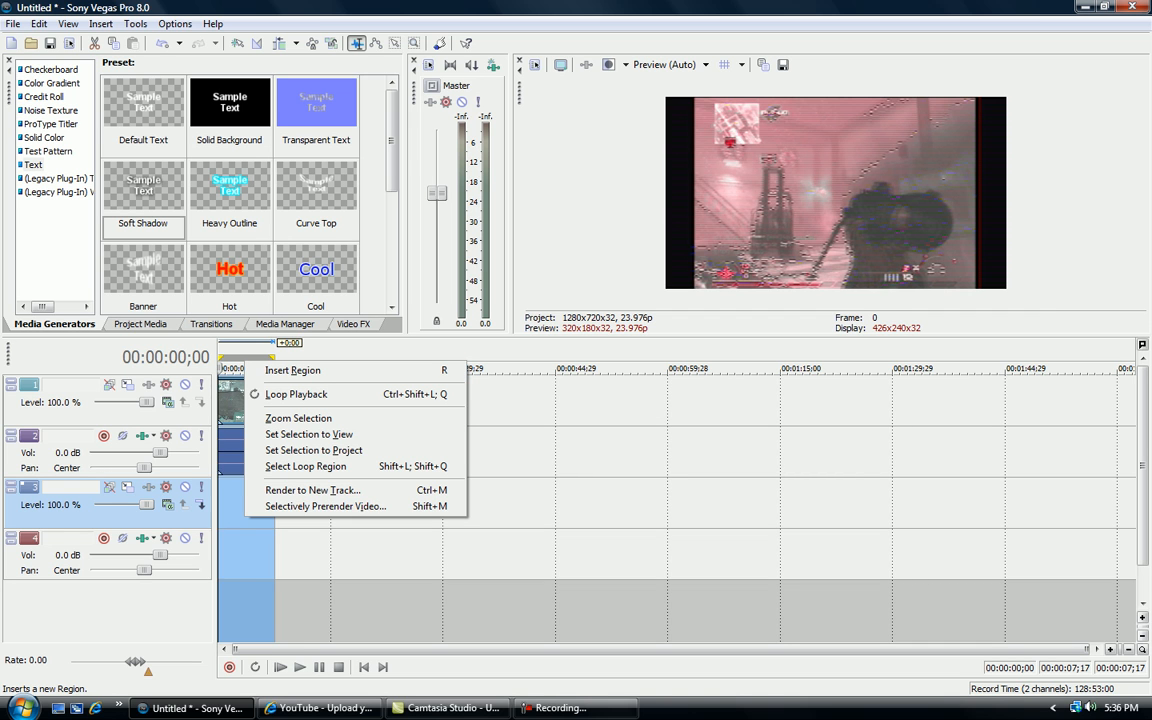
mouse_move(312, 490)
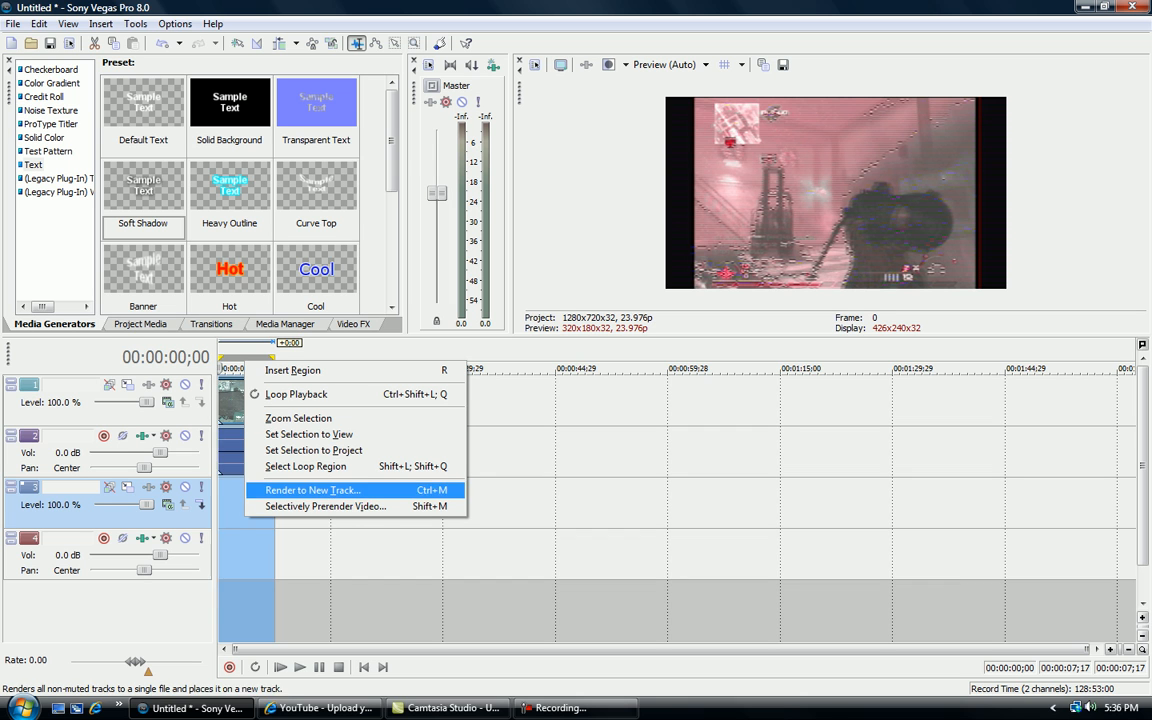
mouse_move(325, 506)
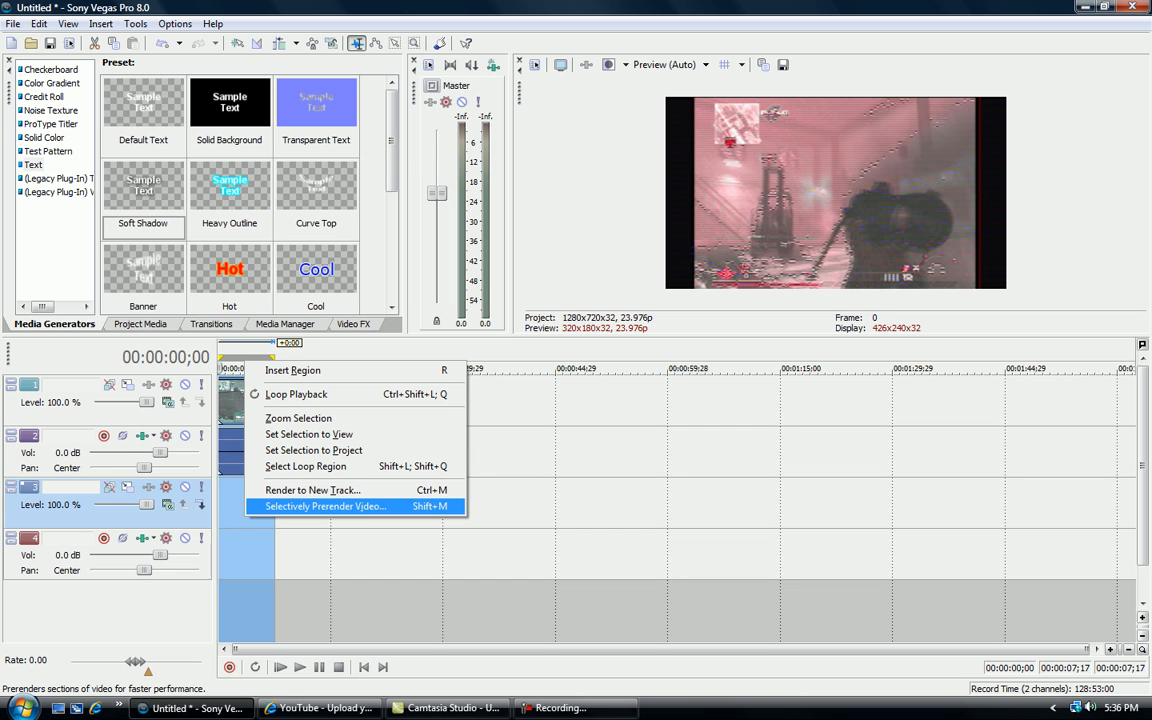
Open Selectively Prerender Video for the loop region and pick the HDV 720-24p intermediate template
left_click(325, 506)
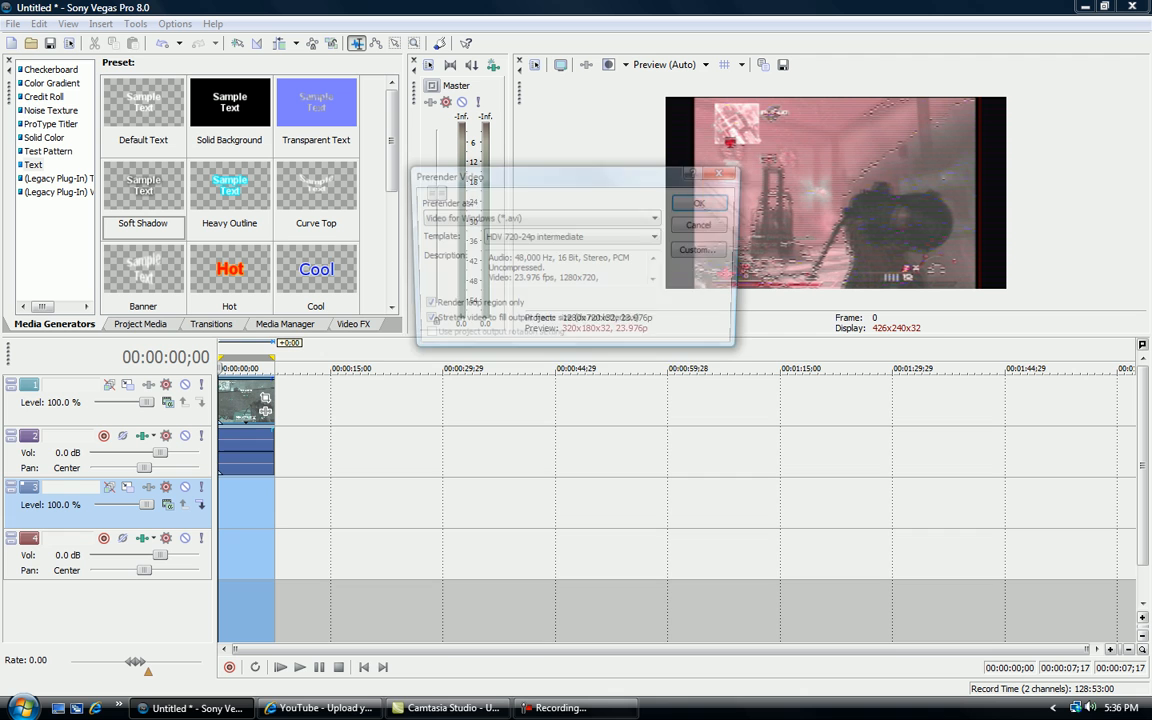
left_click(657, 237)
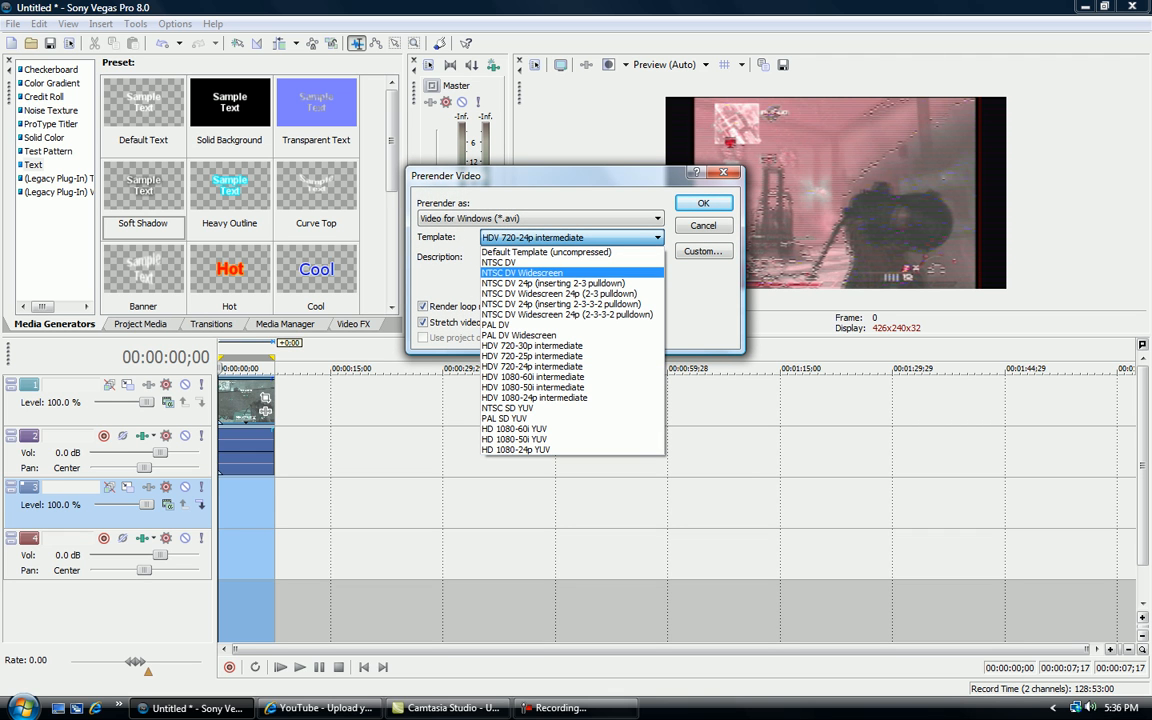
left_click(703, 203)
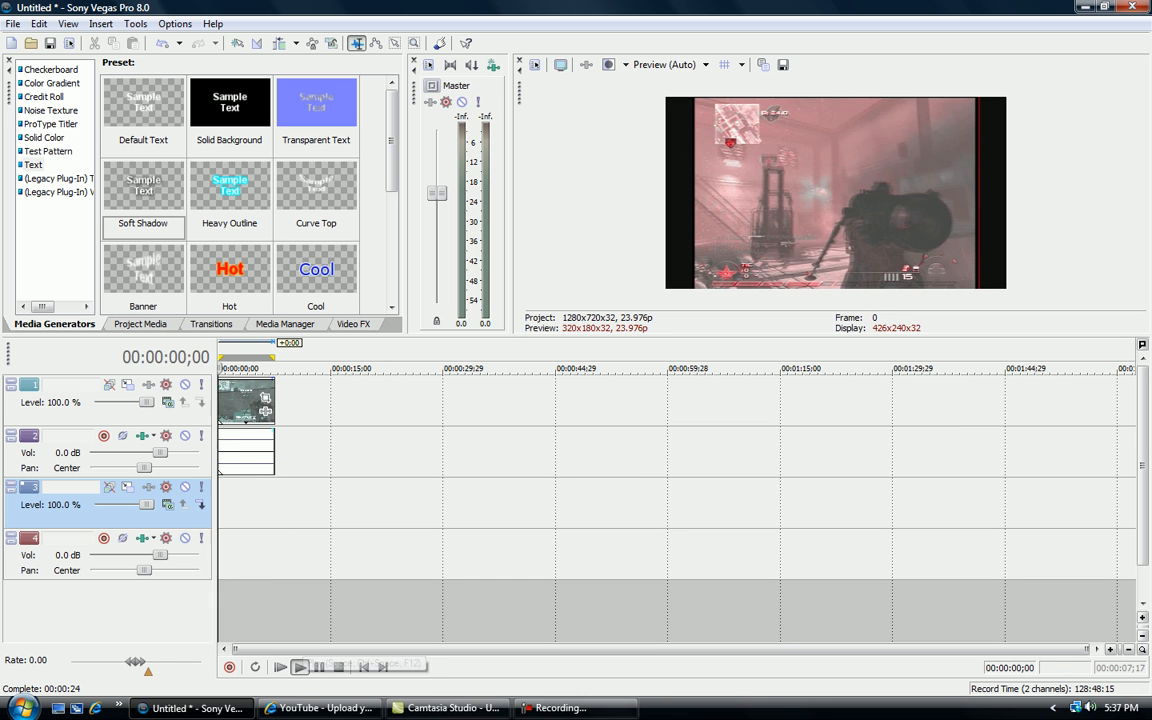
Play the prerendered clip in the preview and stop it at 00:00:07;15
left_click(300, 666)
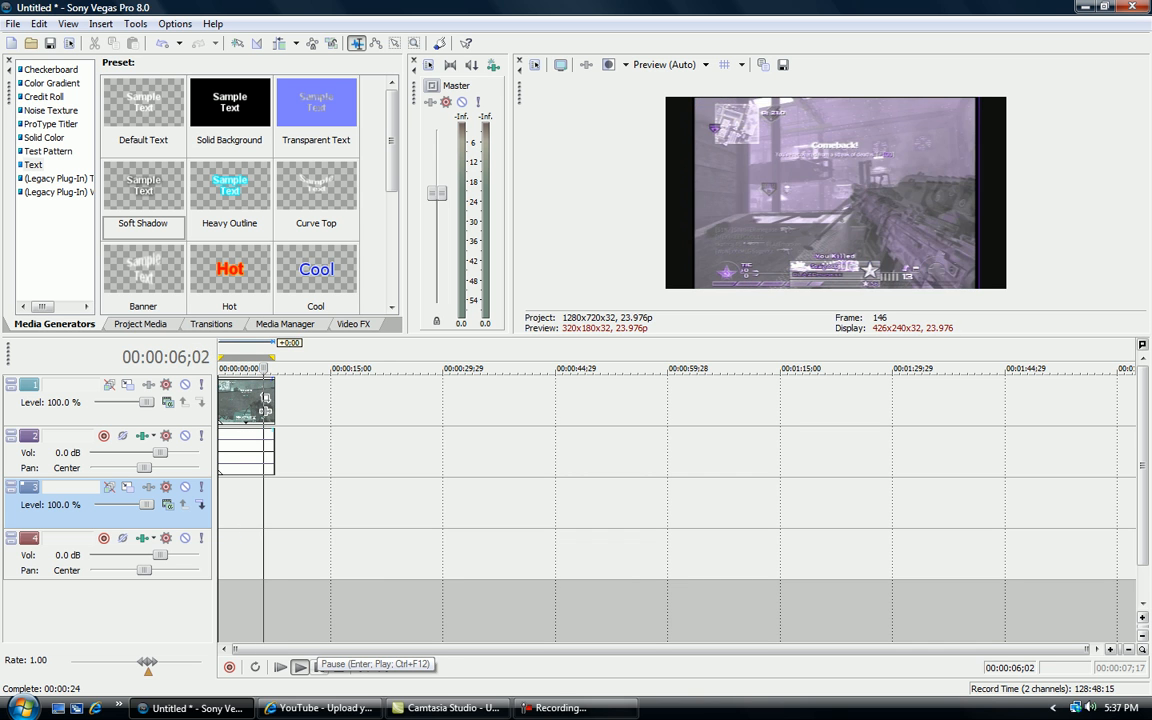
left_click(280, 666)
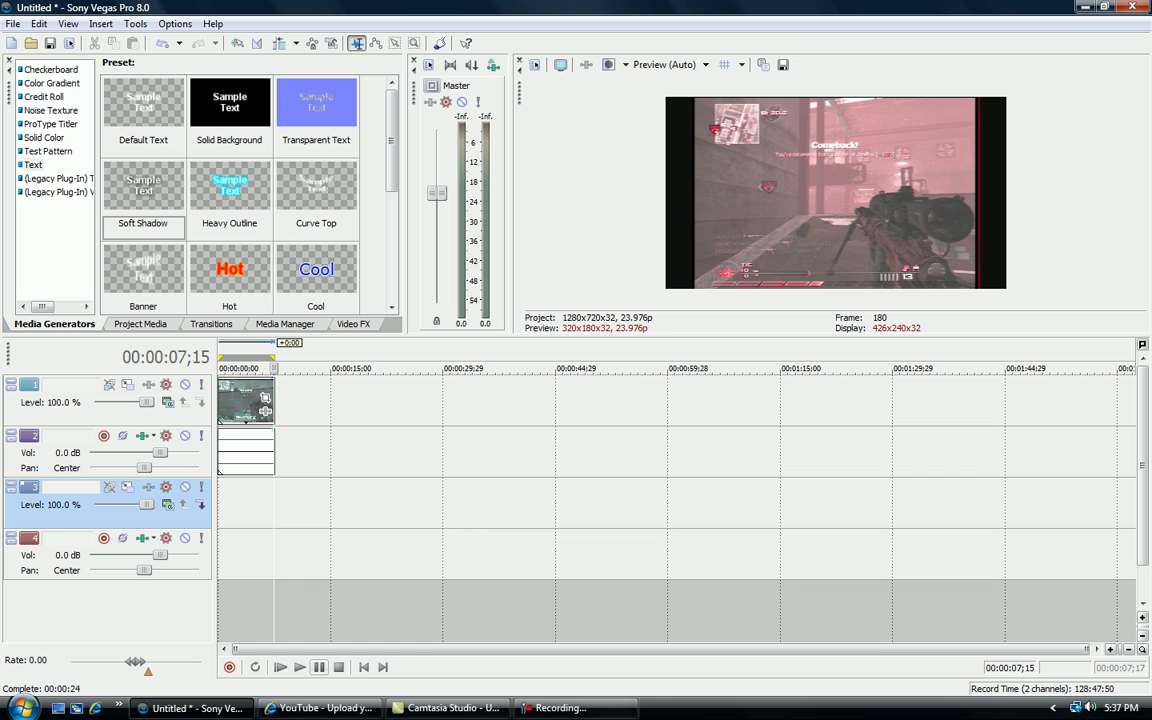